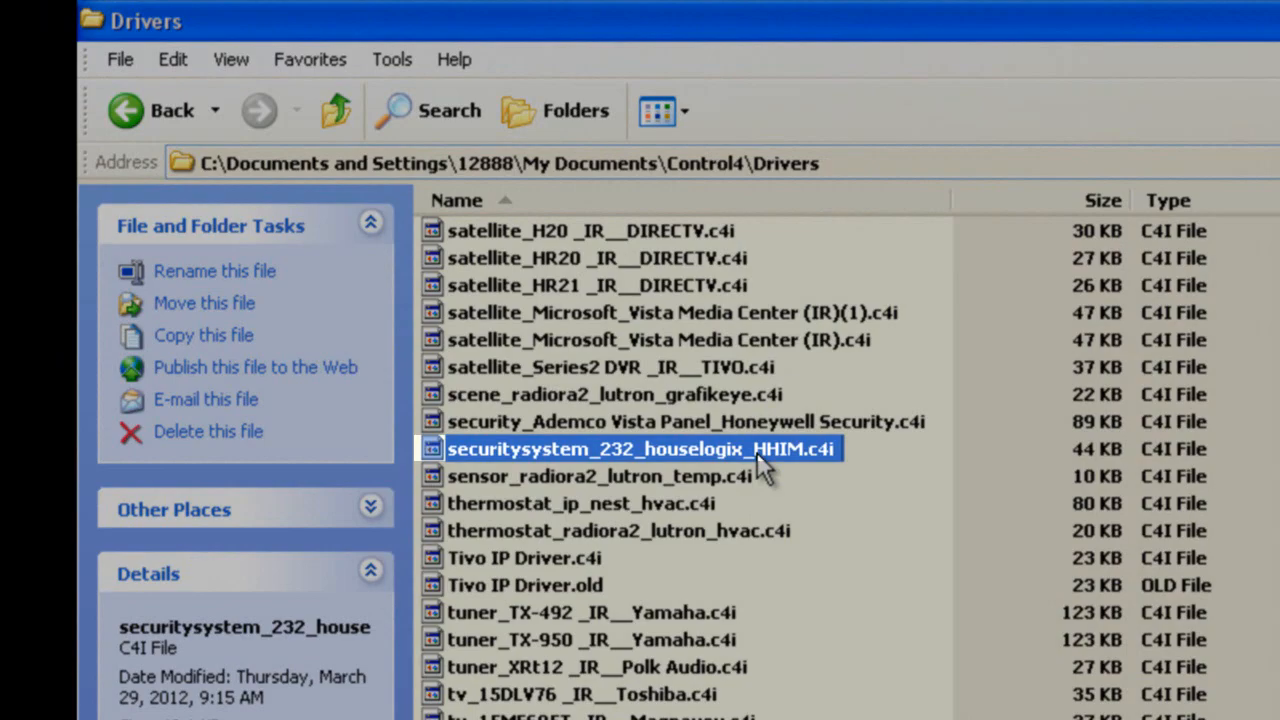
mouse_move(760, 470)
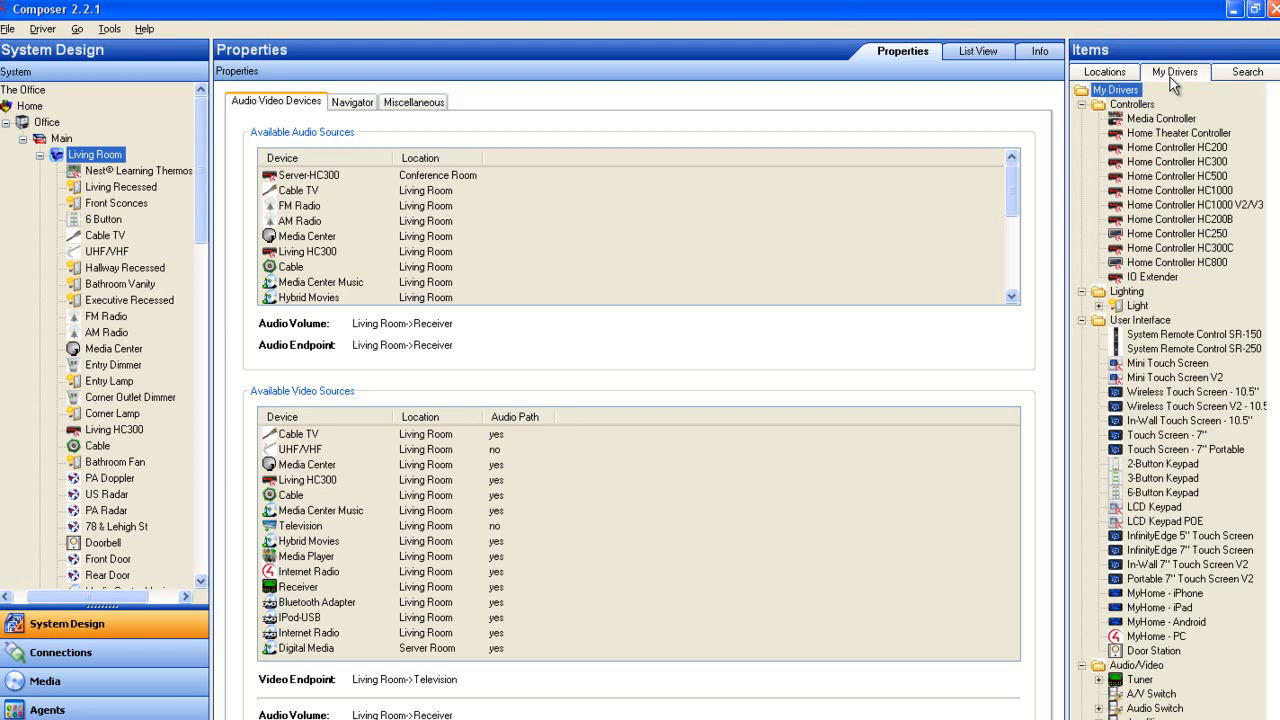
Step: Filter the driver Search by Device Type Security System and Manufacturer HouseLogix, Inc
click(1246, 72)
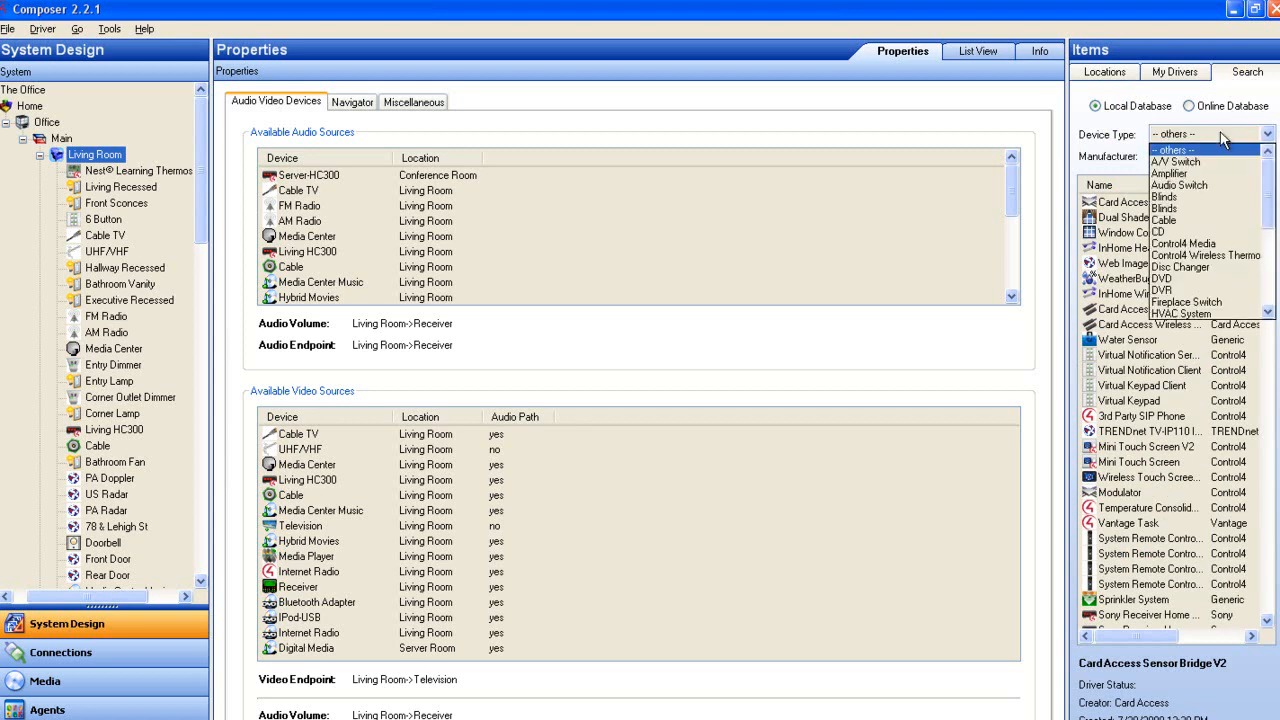
scroll(down, 3)
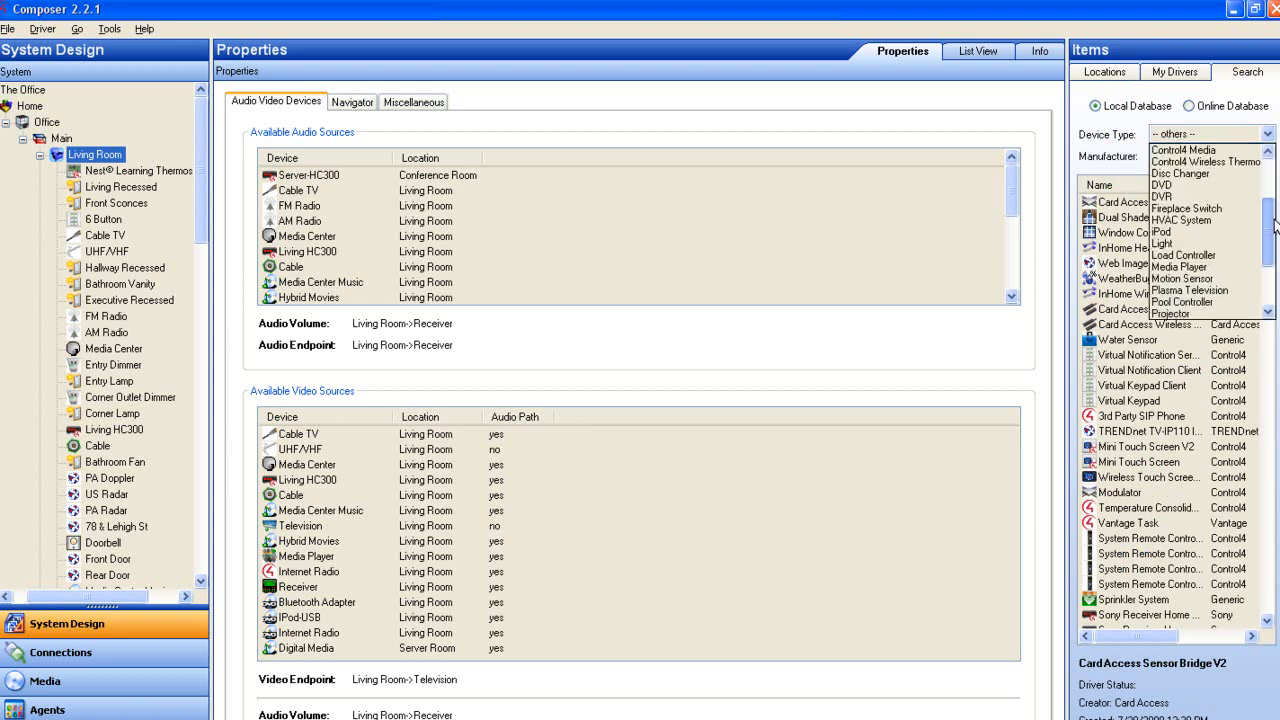
scroll(down, 3)
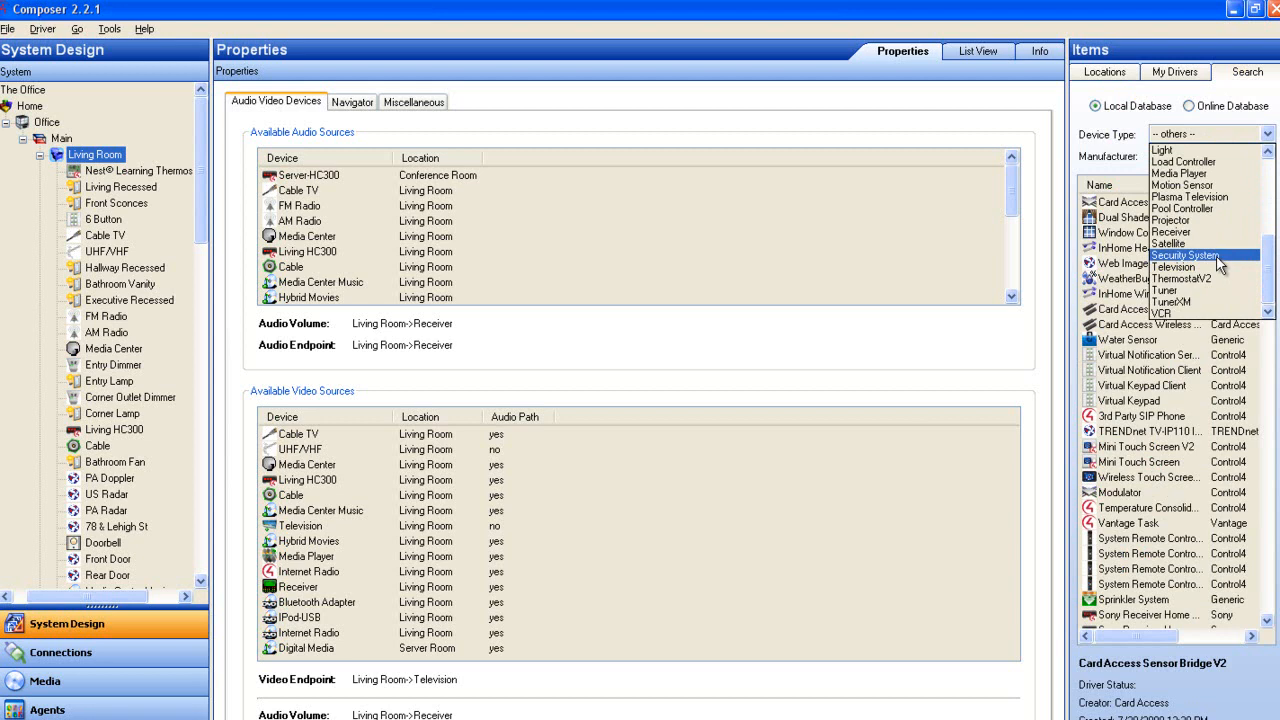
click(1184, 256)
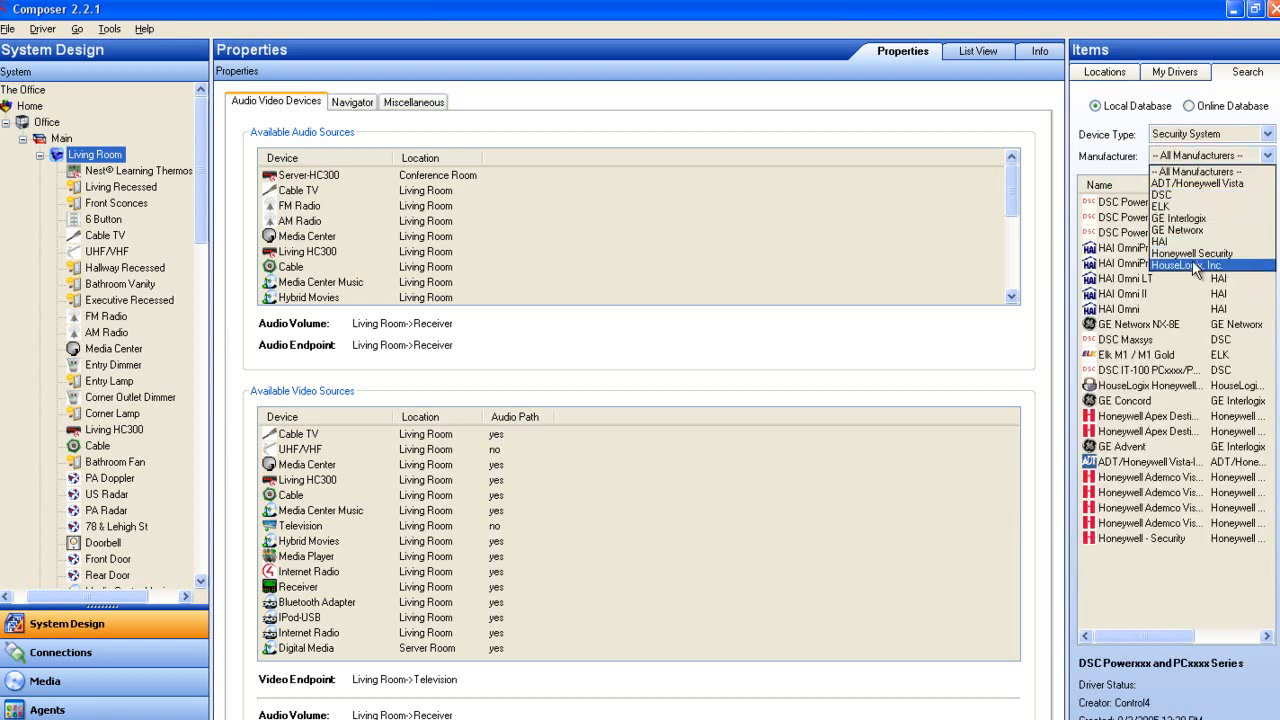
click(1190, 264)
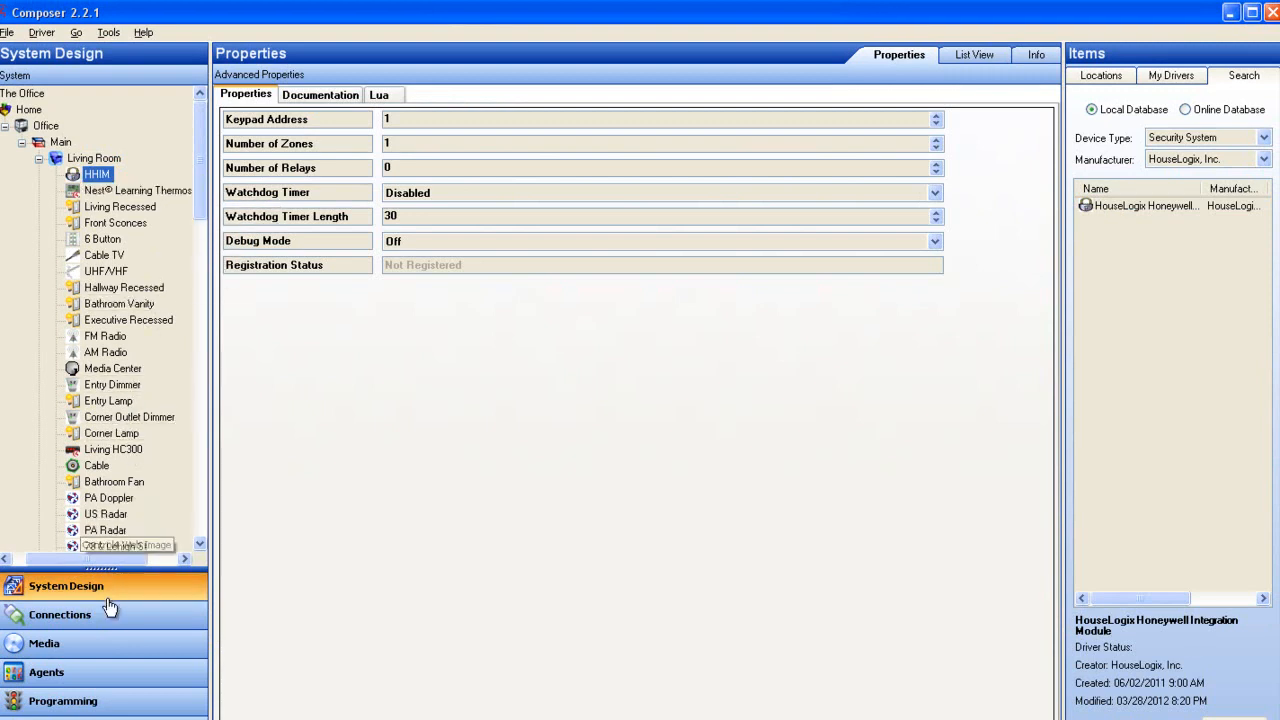
Step: Show the HHIM driver's connections and select its Serial RS-232 control input
click(60, 614)
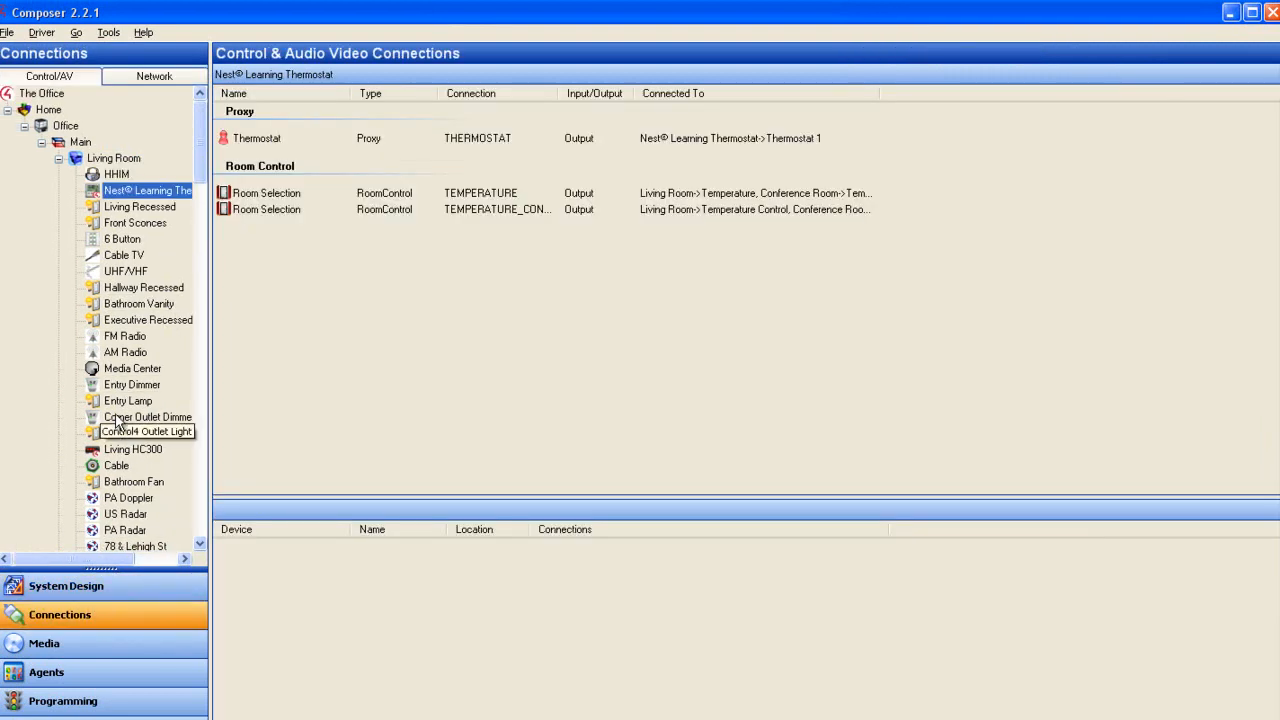
click(116, 172)
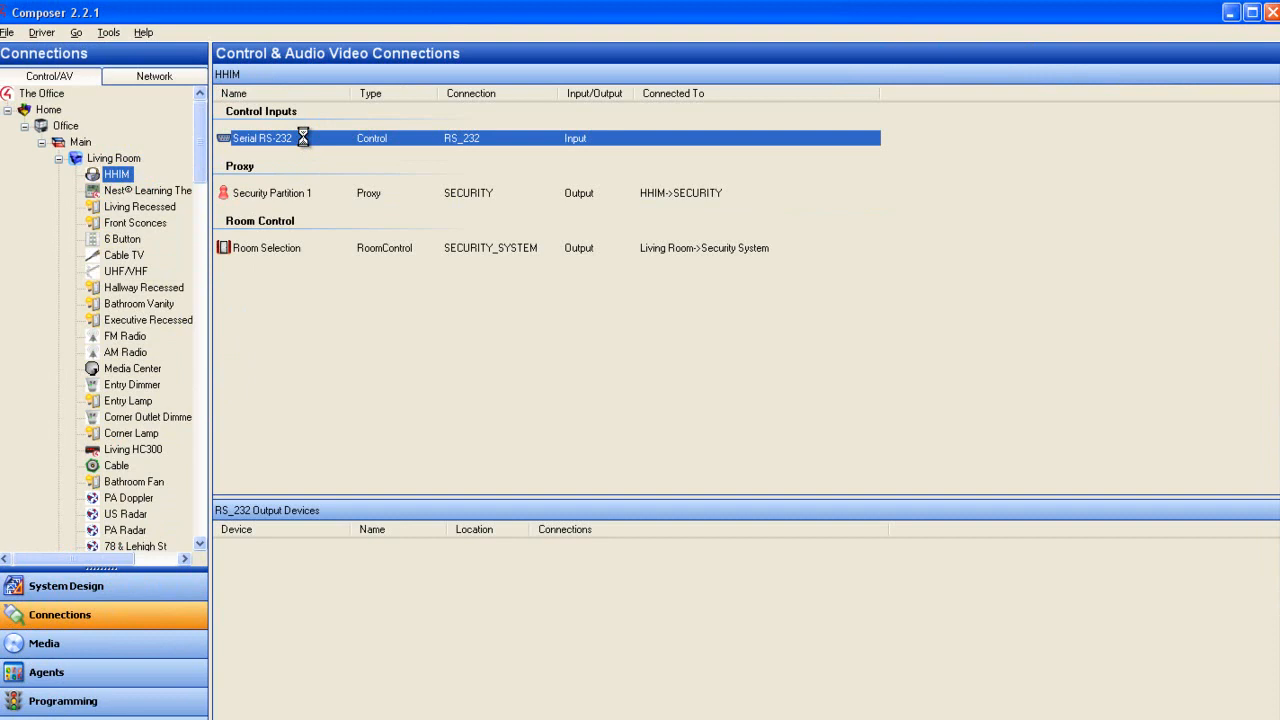
click(66, 586)
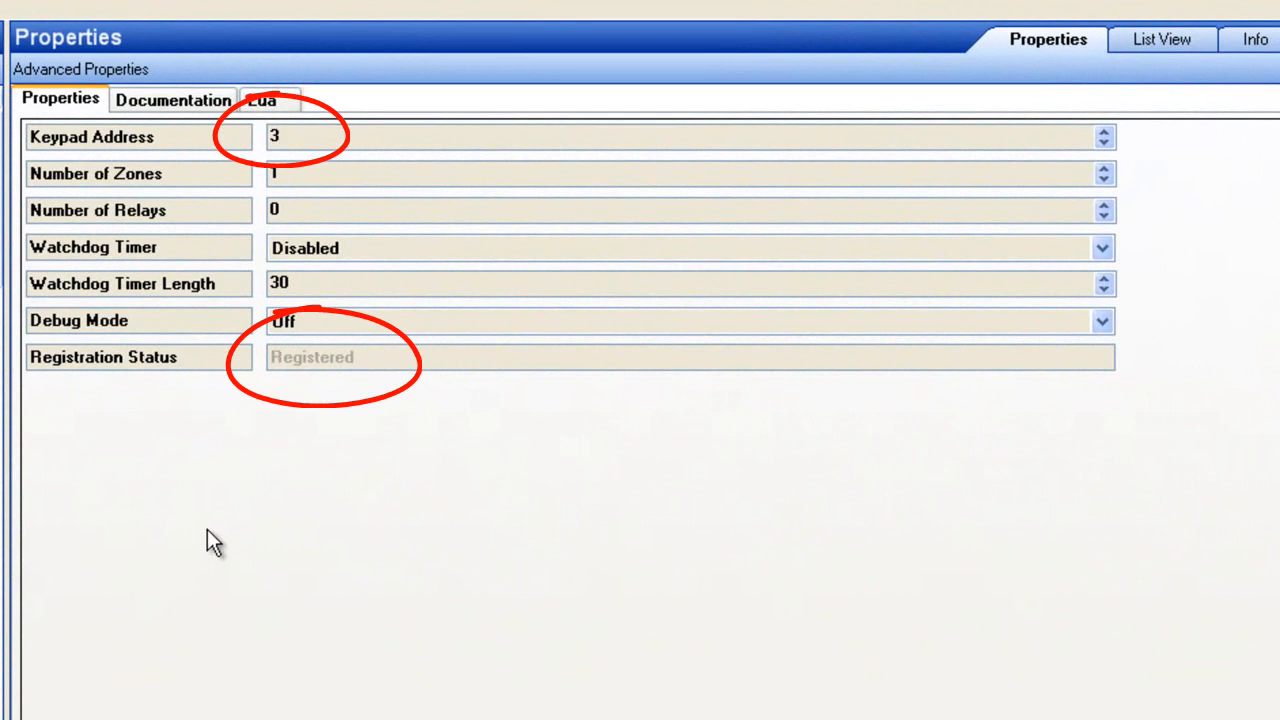
mouse_move(744, 244)
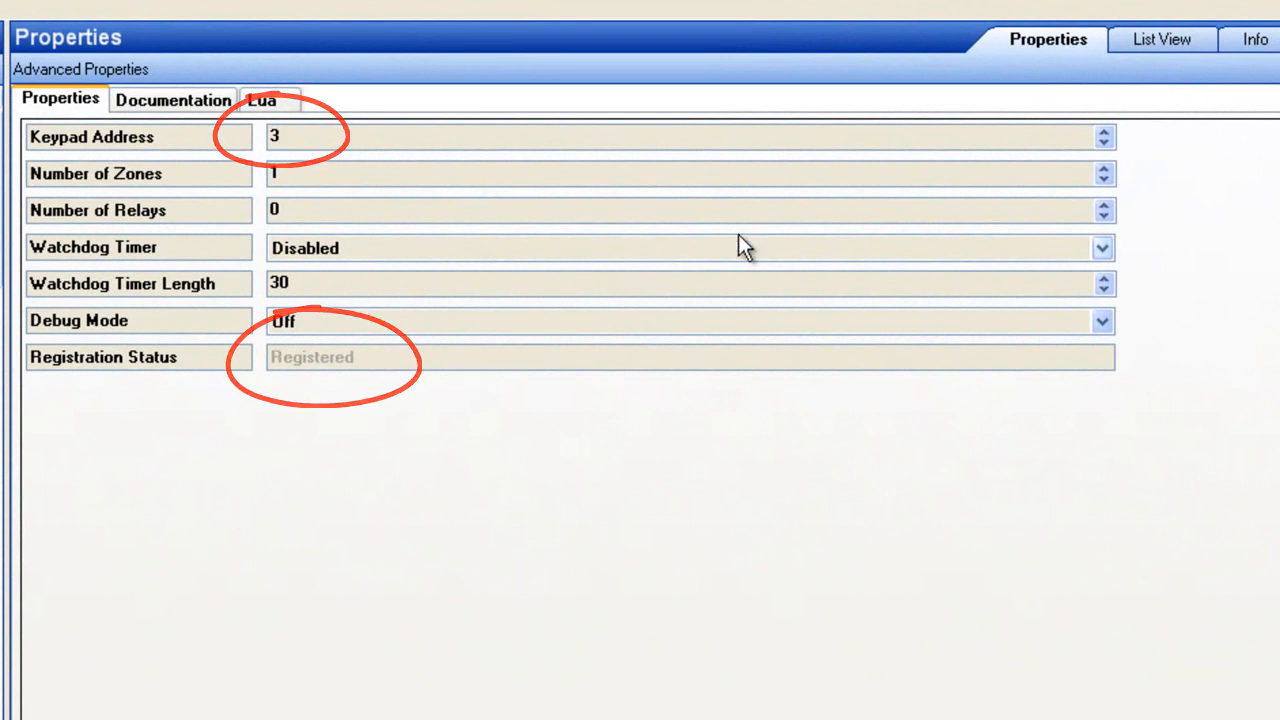
Step: Set HHIM Keypad Address 3, Number of Zones 3 and Number of Relays 4
click(1104, 132)
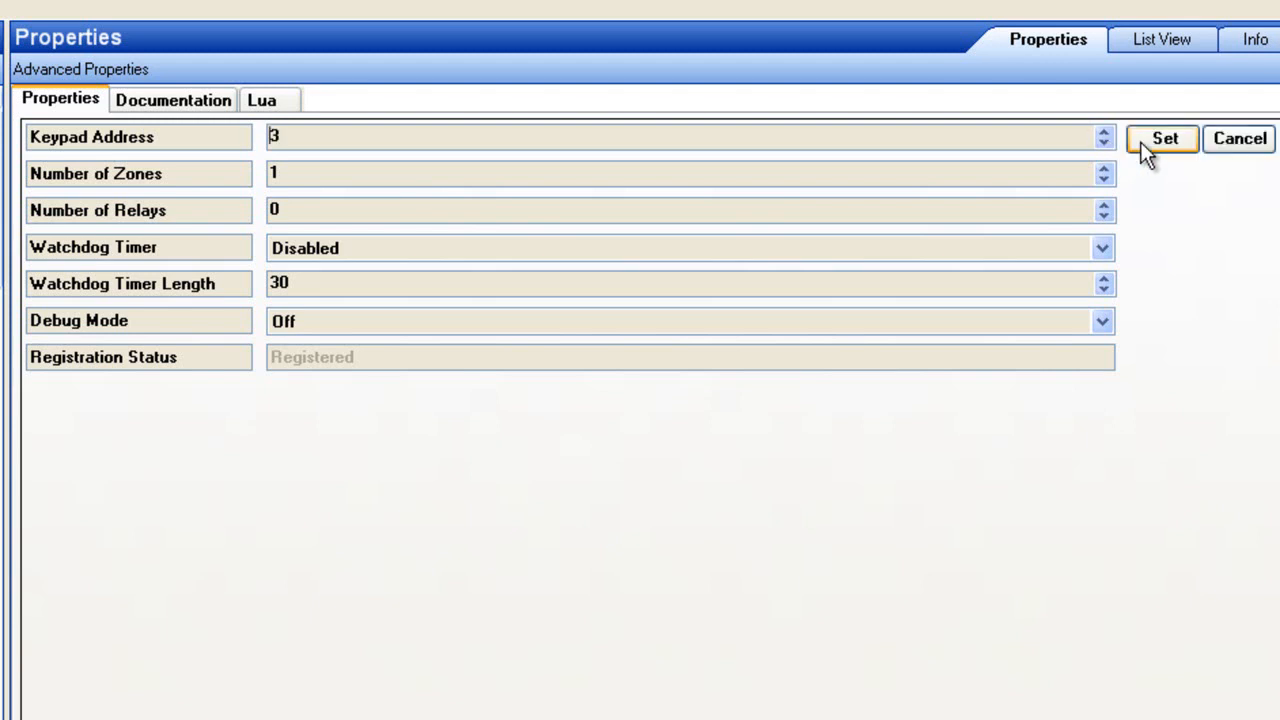
click(1164, 138)
text(3)
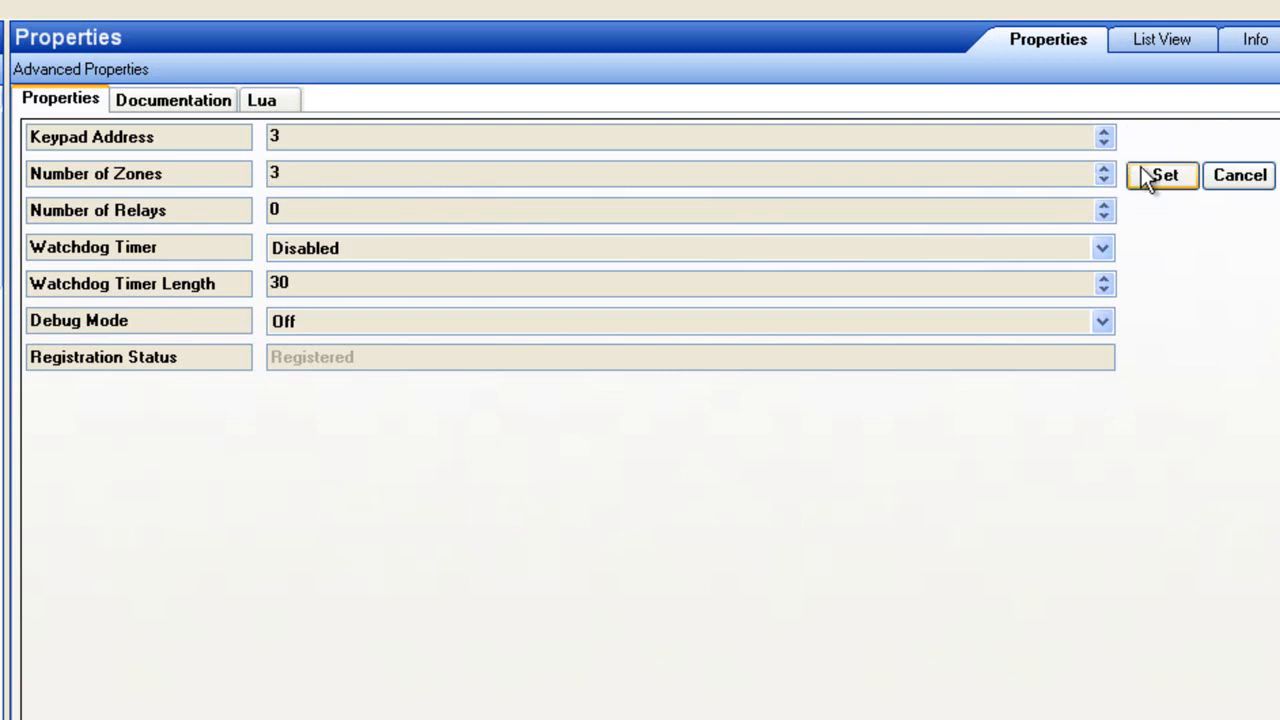
click(1102, 204)
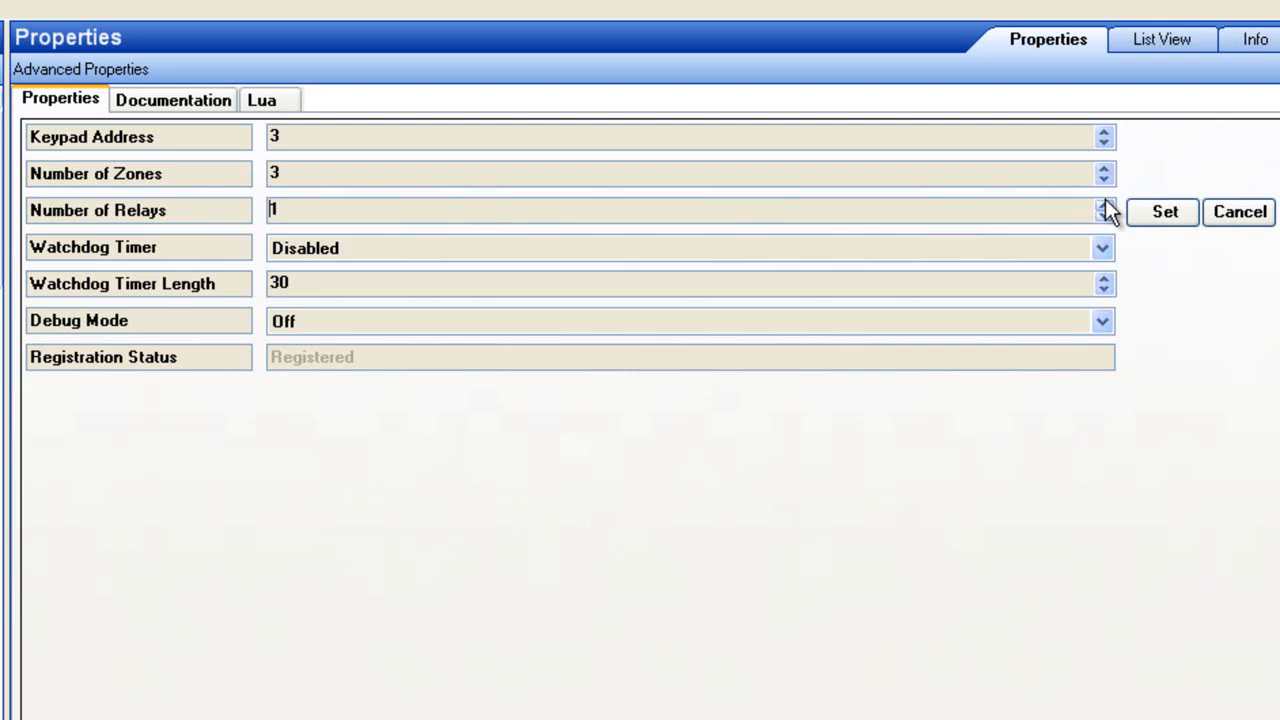
click(1104, 204)
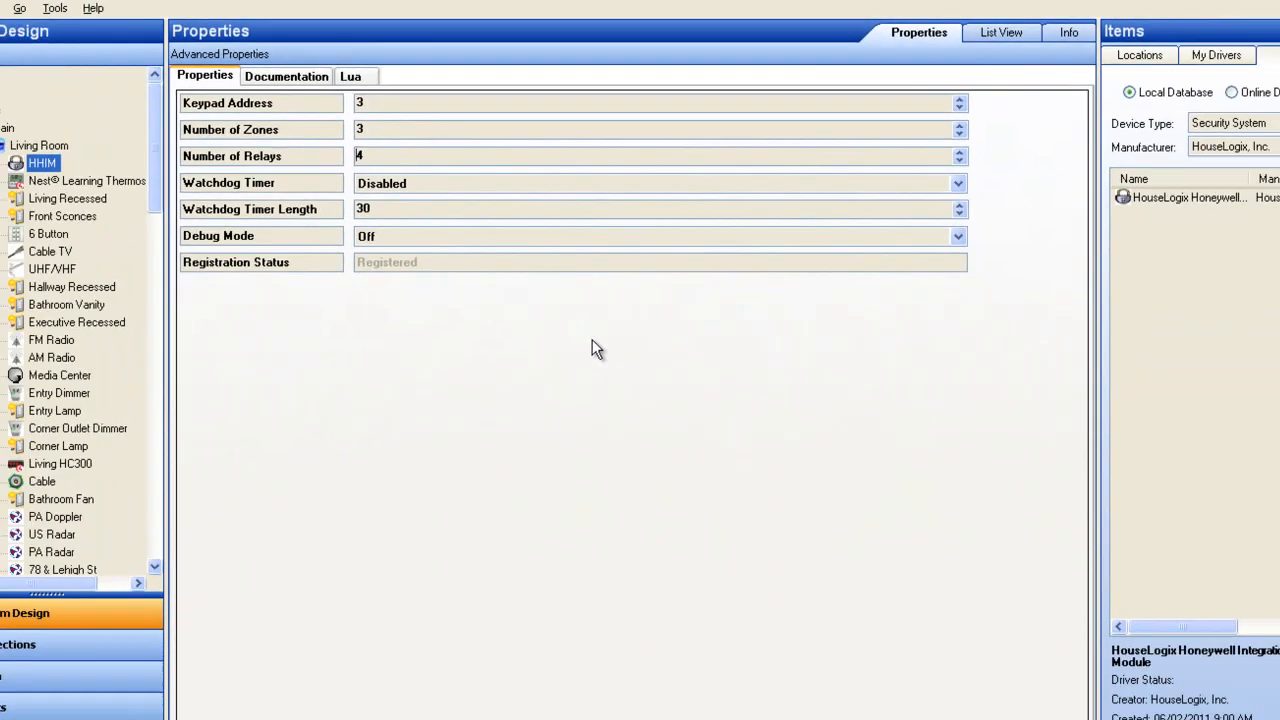
Step: Bind the HHIM Serial RS-232 input to Living HC300 SERIAL 2
click(64, 576)
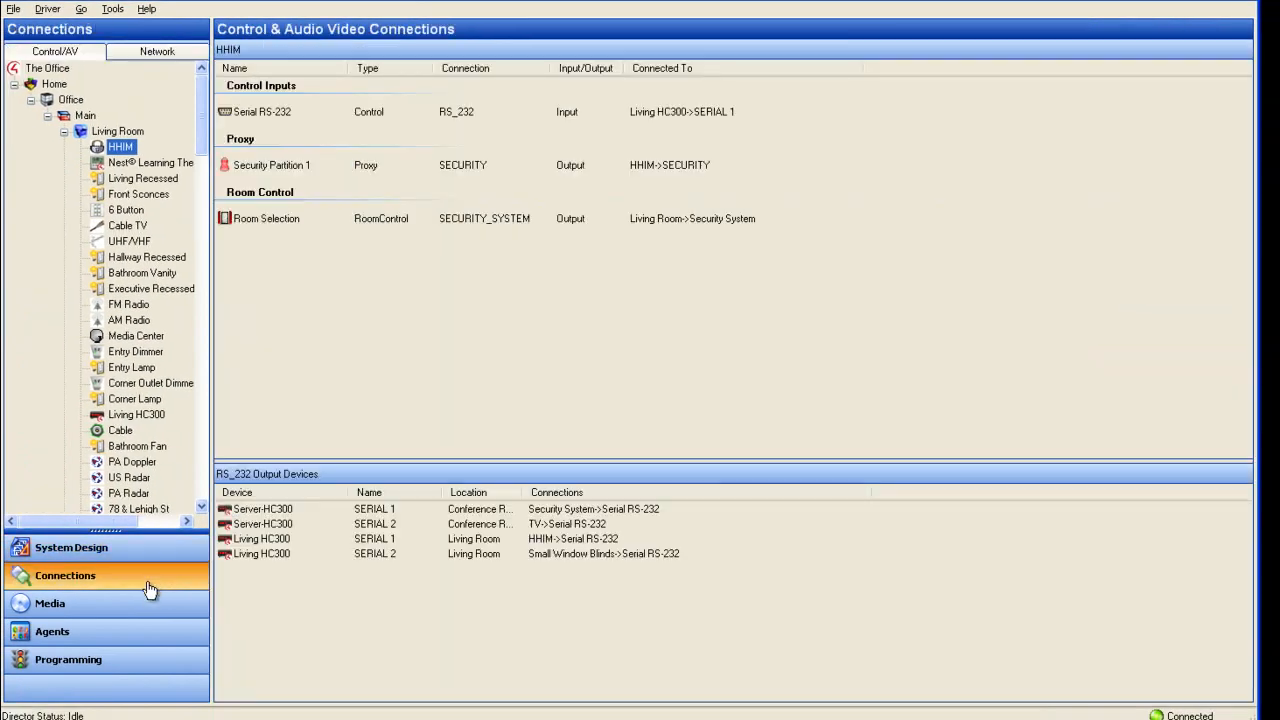
click(262, 112)
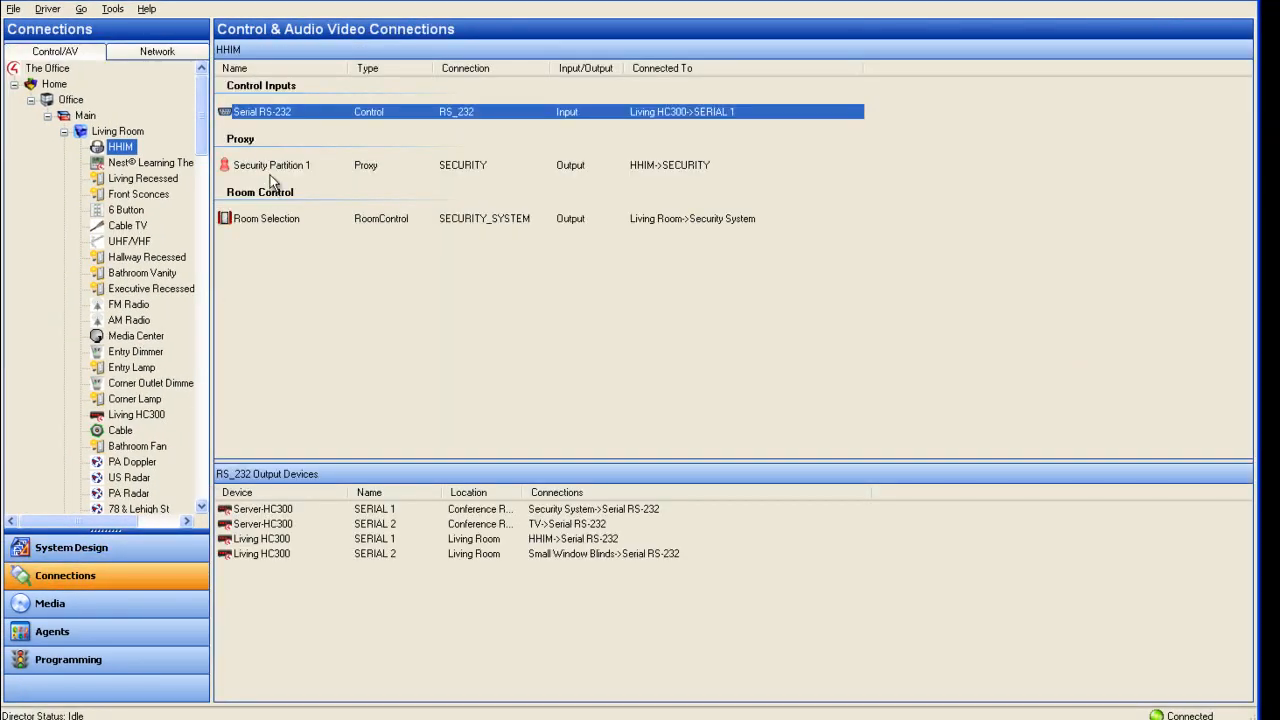
click(118, 132)
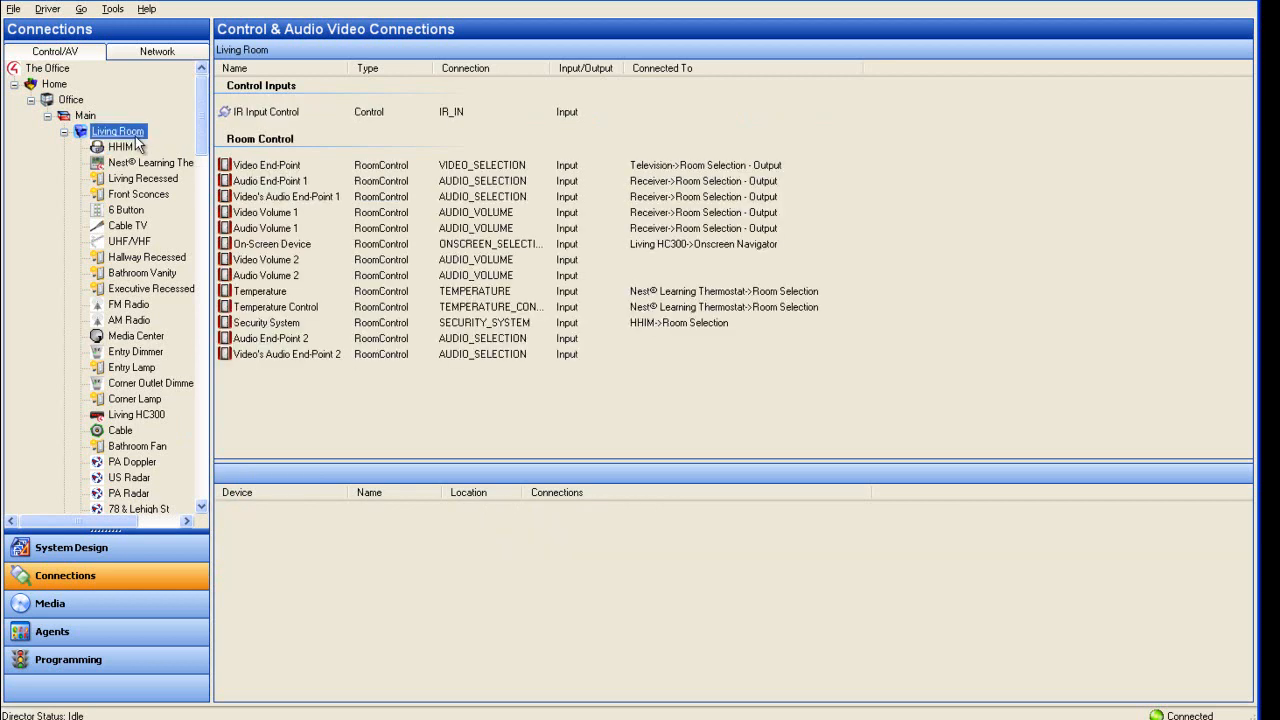
click(120, 146)
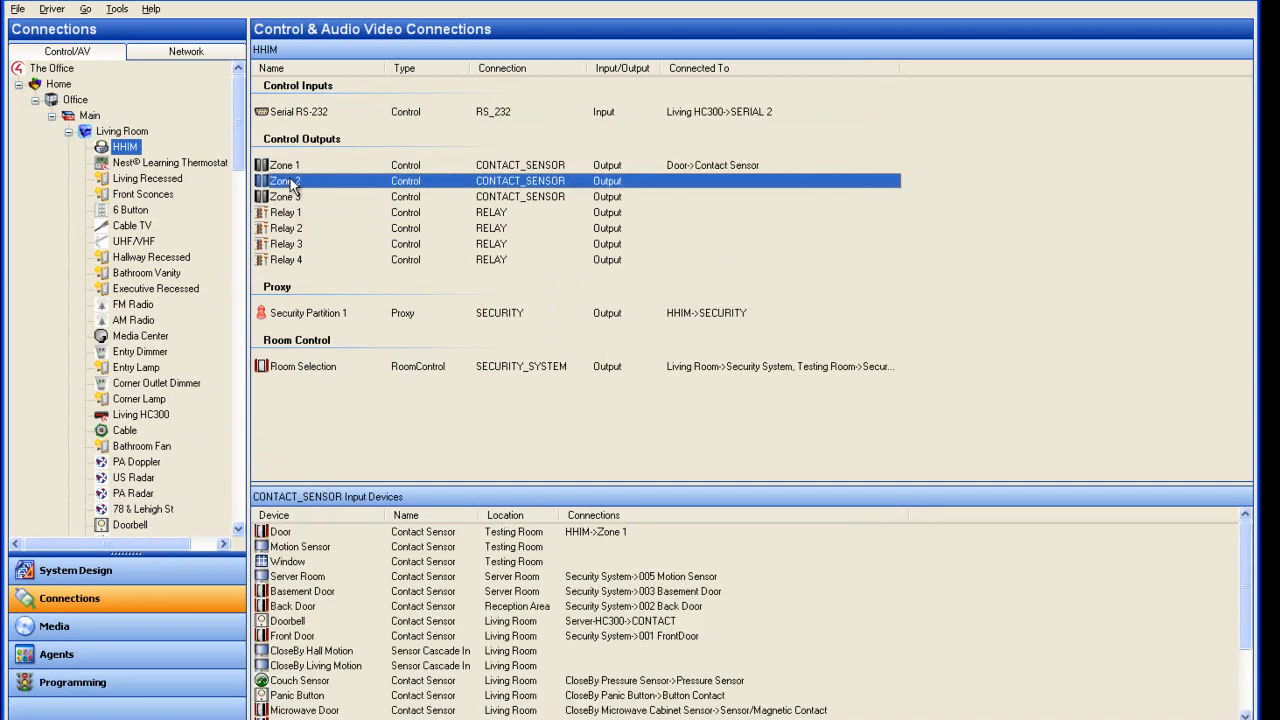
Step: Bind Zones 1–3 to the Door, Motion Sensor and Window contact sensors
click(300, 548)
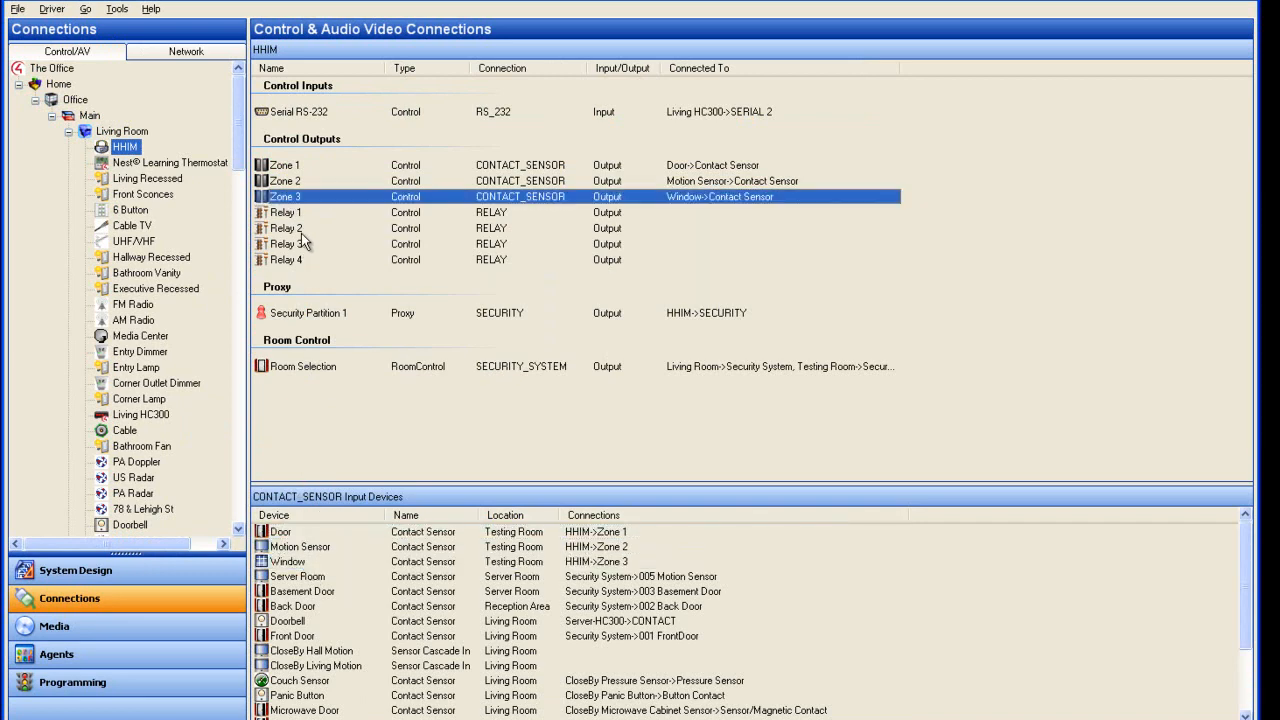
click(286, 212)
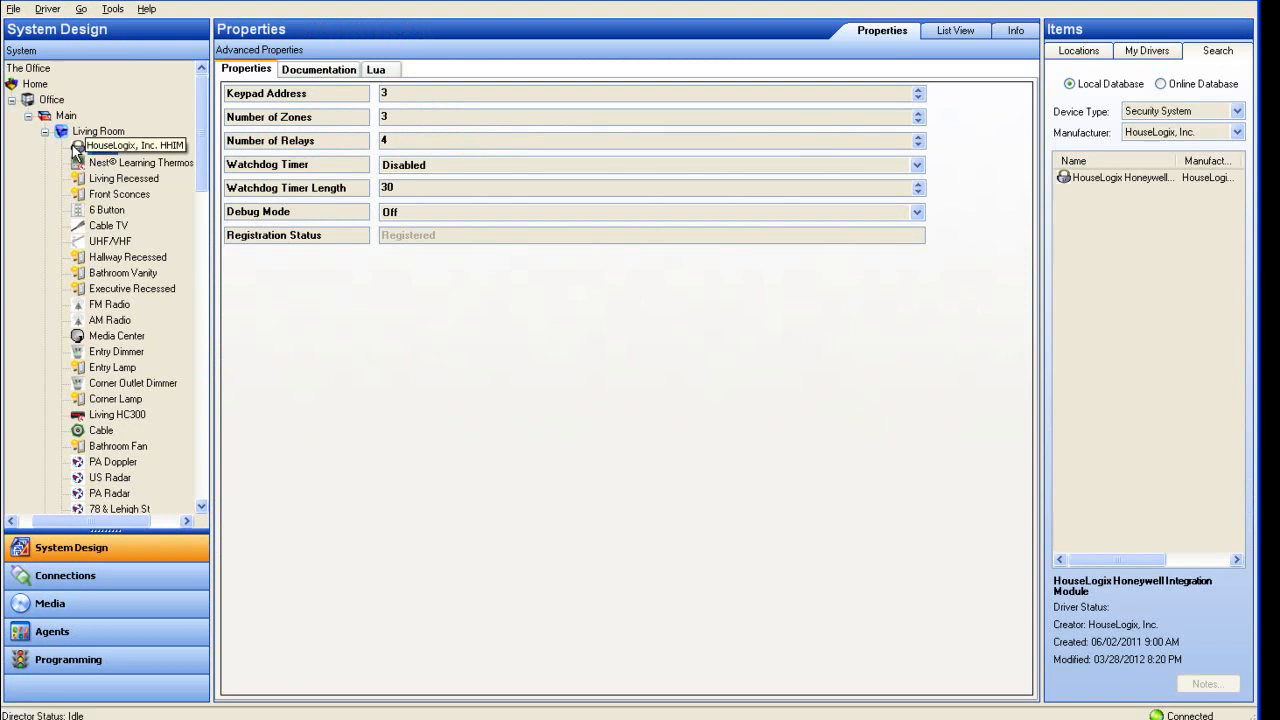
Step: On the HHIM virtual keypad arm the system Away, then disarm it
double_click(130, 144)
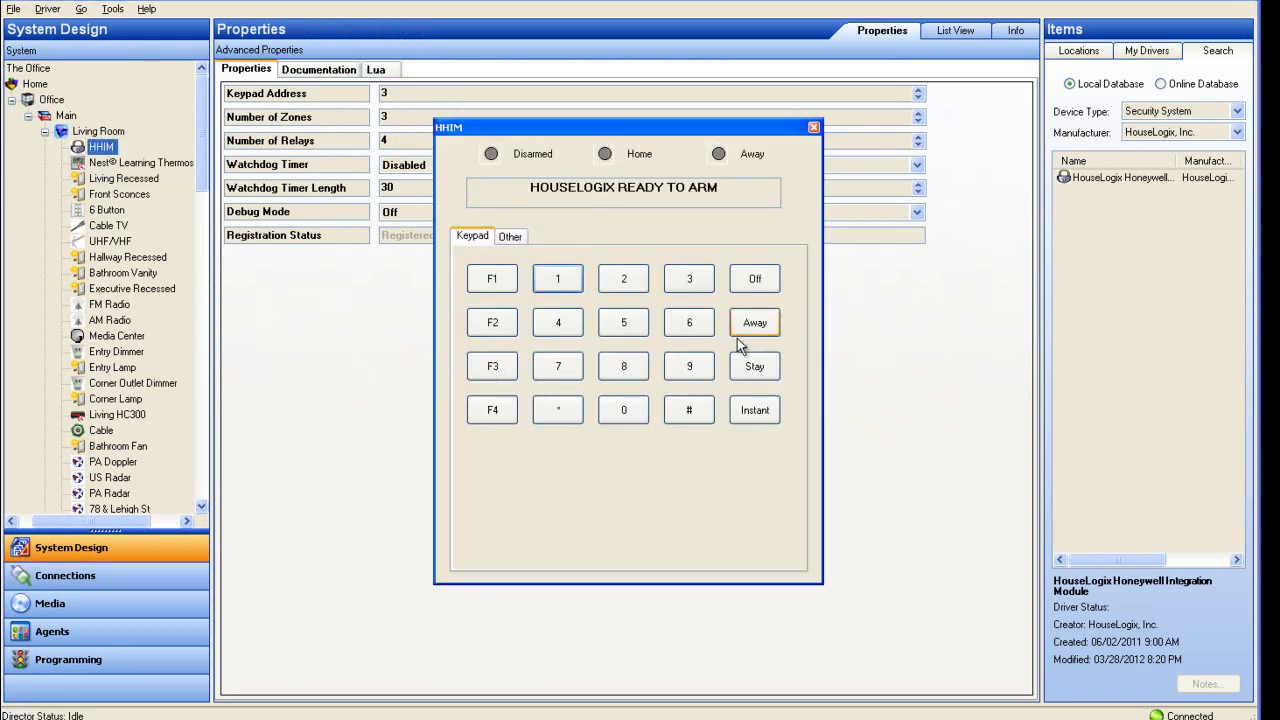
click(754, 322)
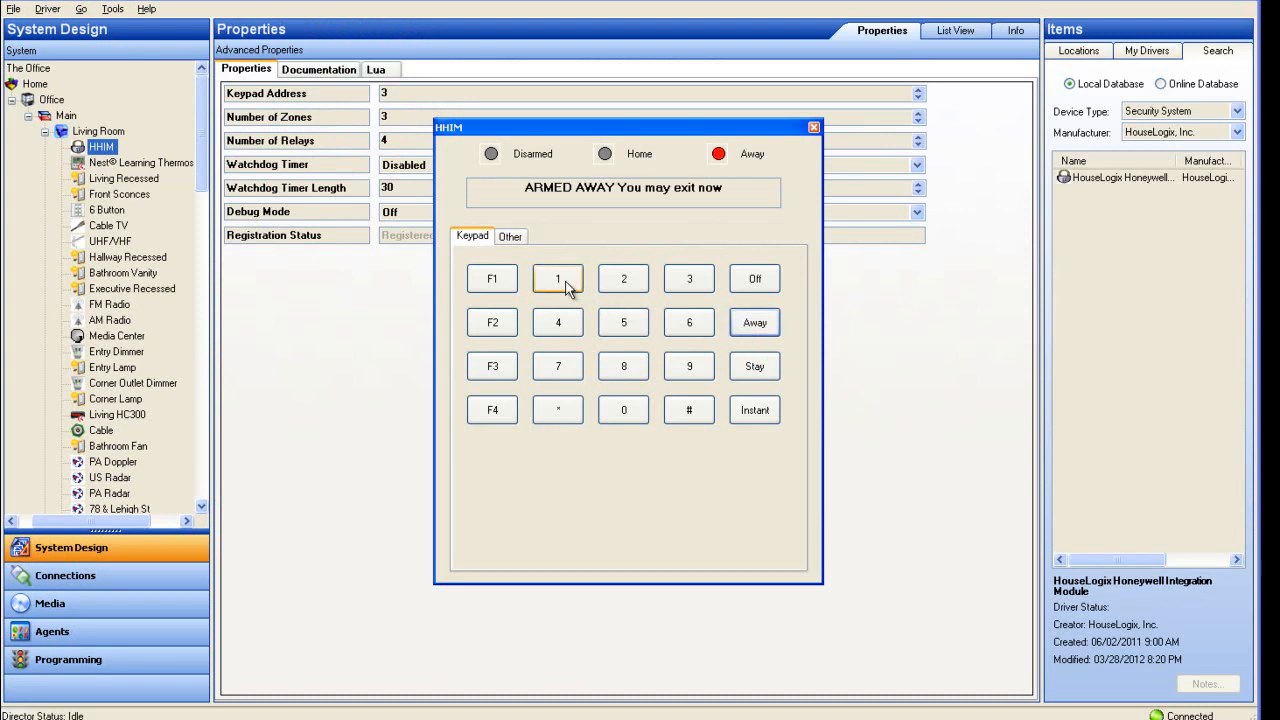
click(754, 278)
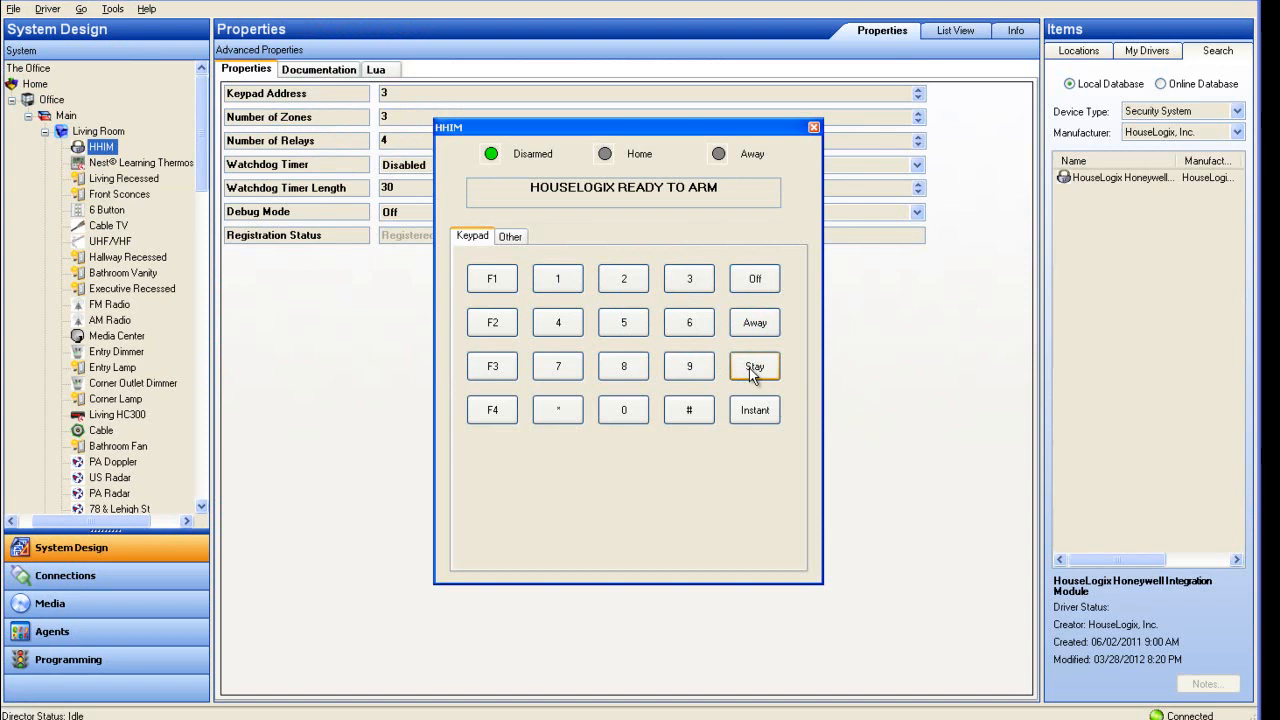
Step: Arm the system in Stay mode, then disarm back to Ready to Arm
click(754, 366)
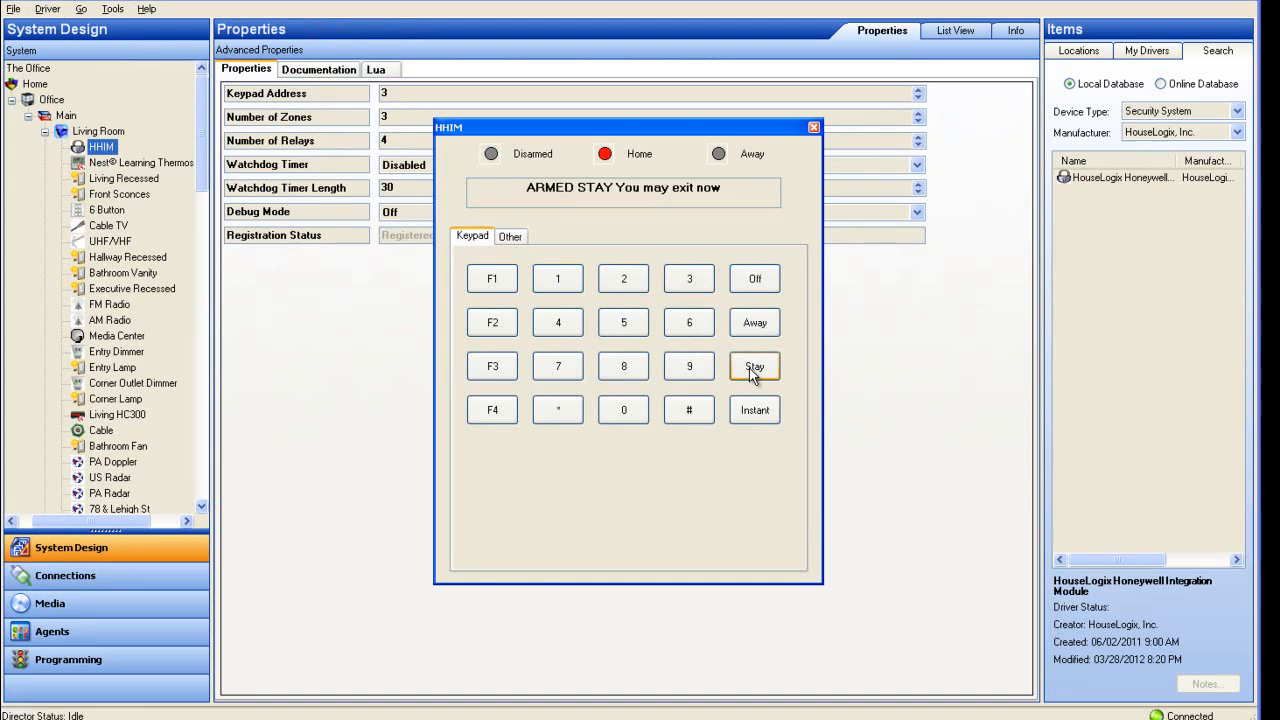
click(754, 322)
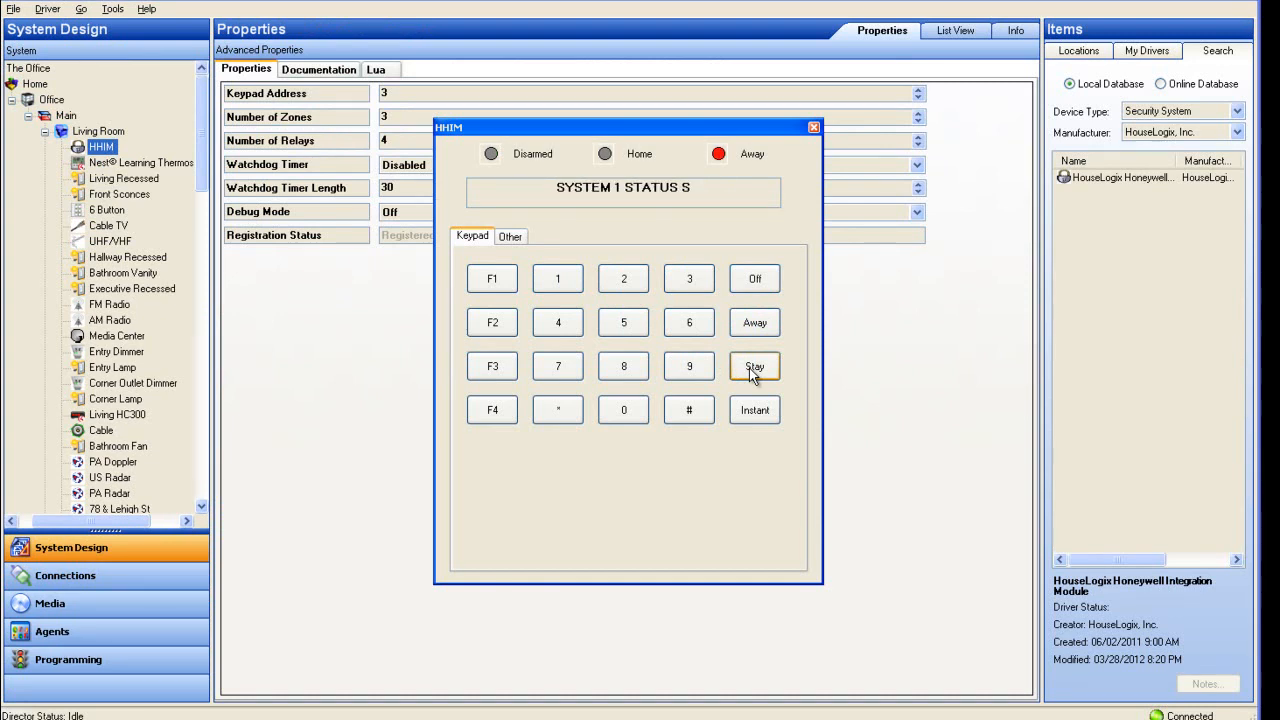
click(754, 366)
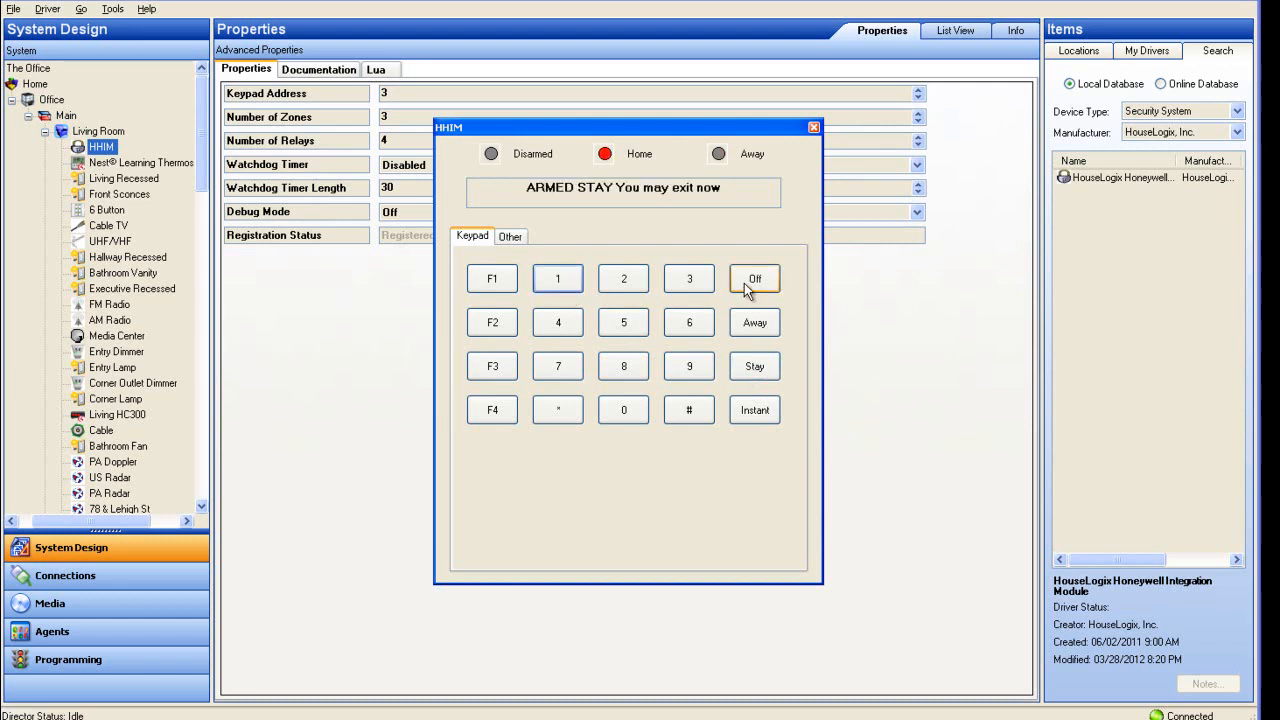
click(754, 278)
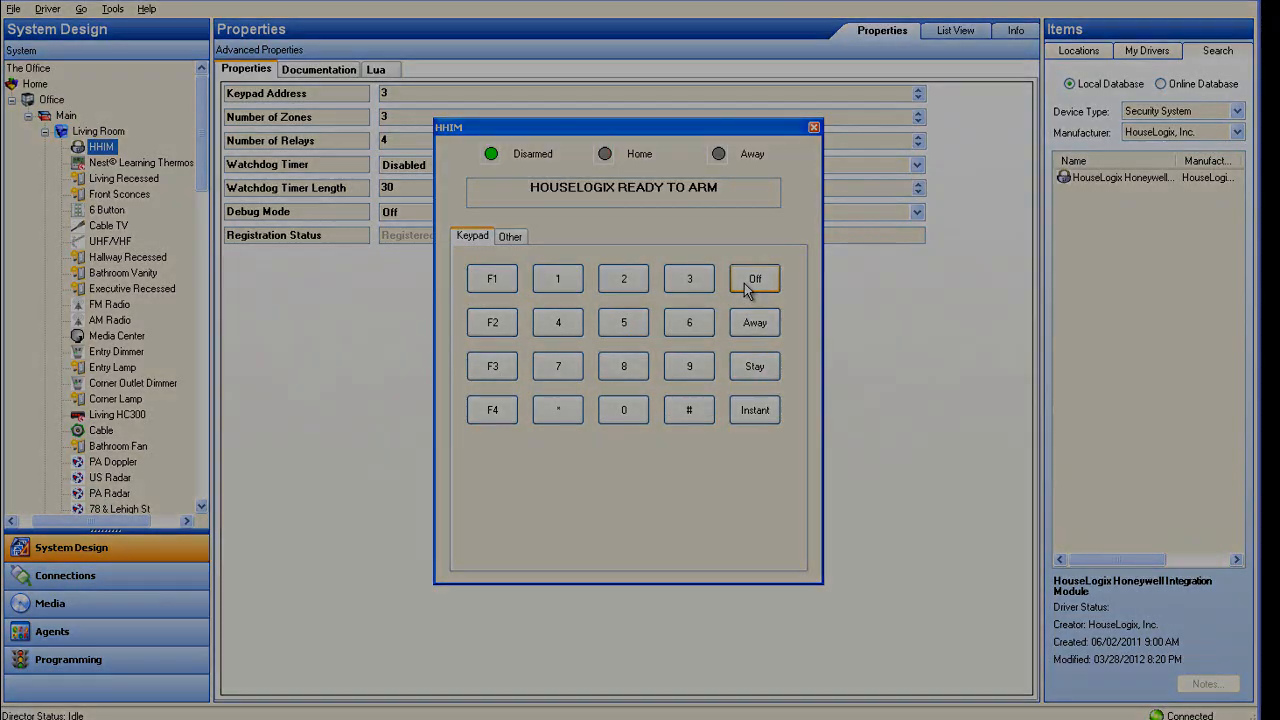